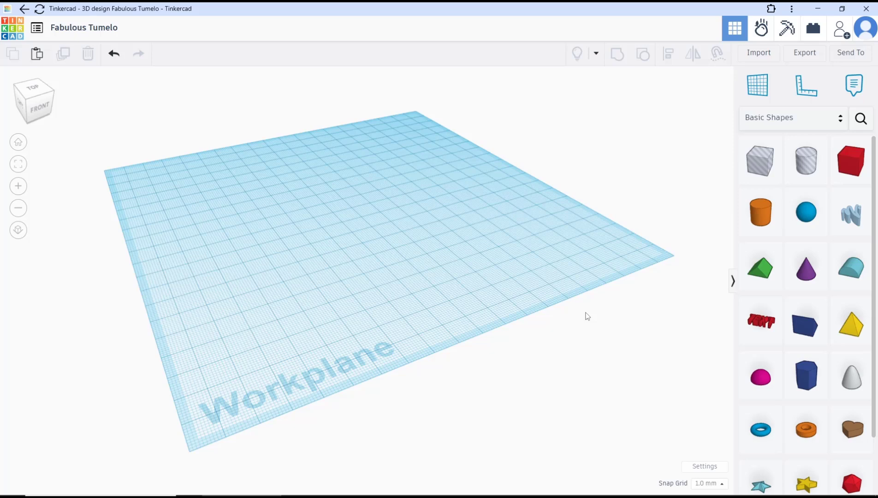
- Place a red Box from Basic Shapes onto the empty workplane
{"action": "left_click", "coordinate": [851, 161]}
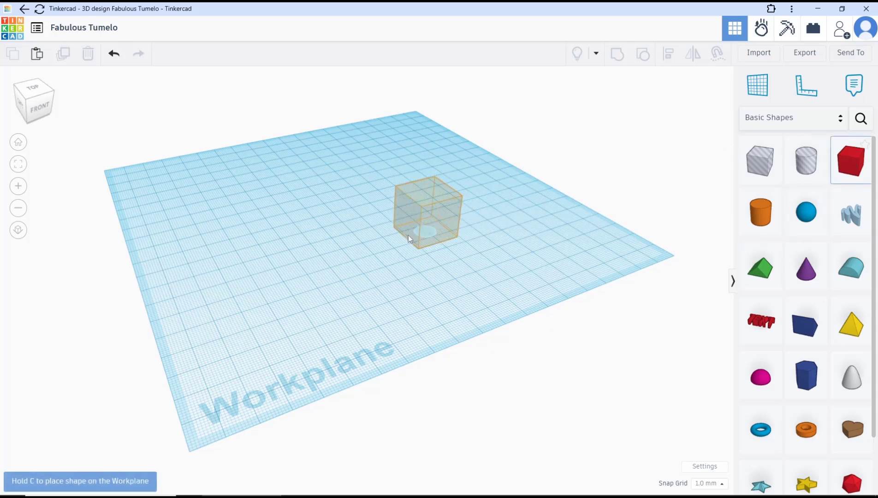
{"action": "left_click", "coordinate": [427, 225]}
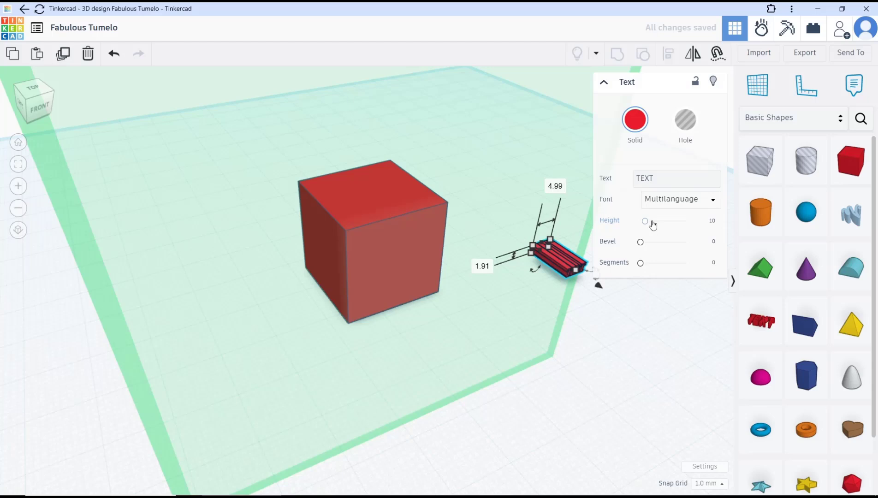
- Reduce the TEXT shape's height from 10 to about 0.67, leaving it a thin layer
{"action": "left_click_drag", "start_coordinate": [646, 221], "coordinate": [642, 221]}
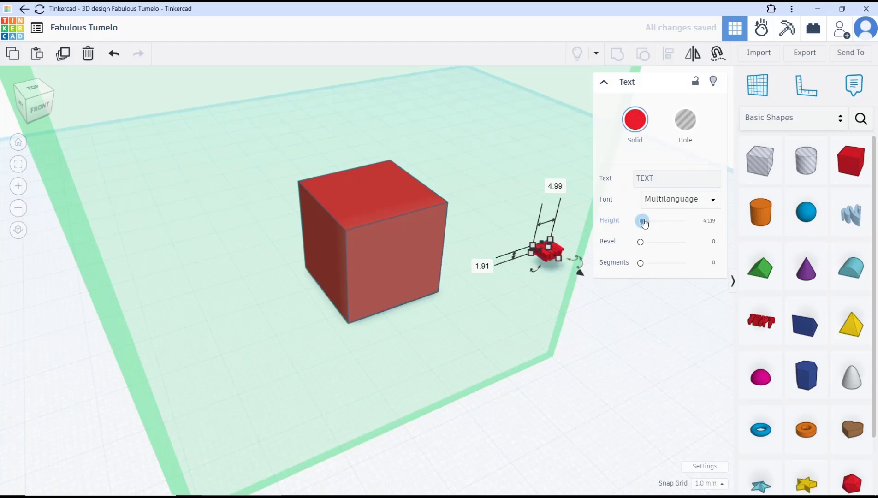
{"action": "left_click_drag", "start_coordinate": [643, 221], "coordinate": [641, 221]}
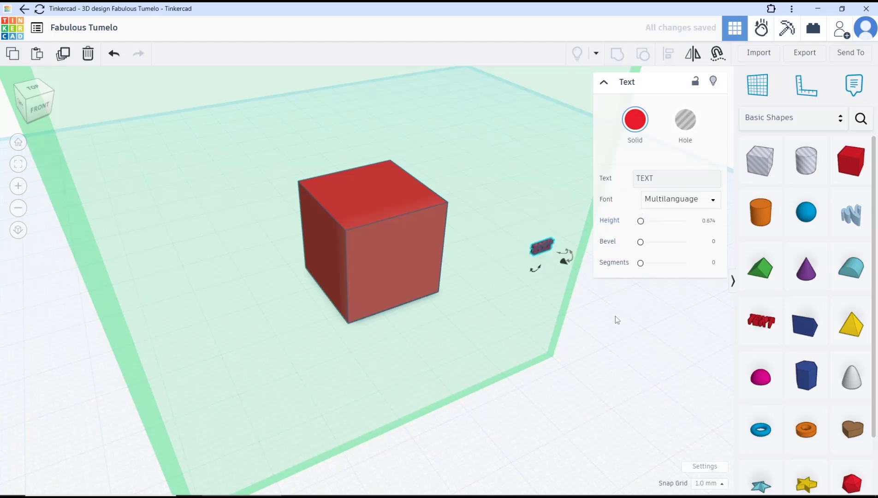
{"action": "left_click", "coordinate": [354, 258]}
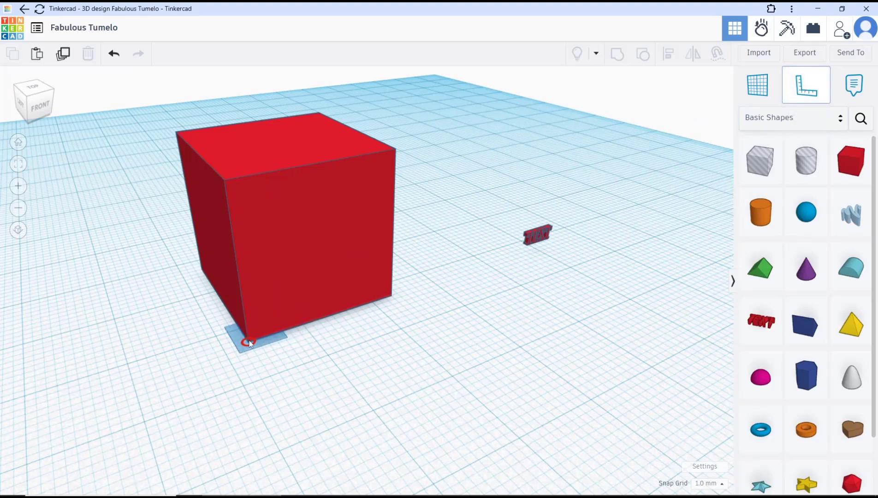
- Move the thin TEXT shape against the box's front face, raised about 15 mm
{"action": "left_click", "coordinate": [538, 236]}
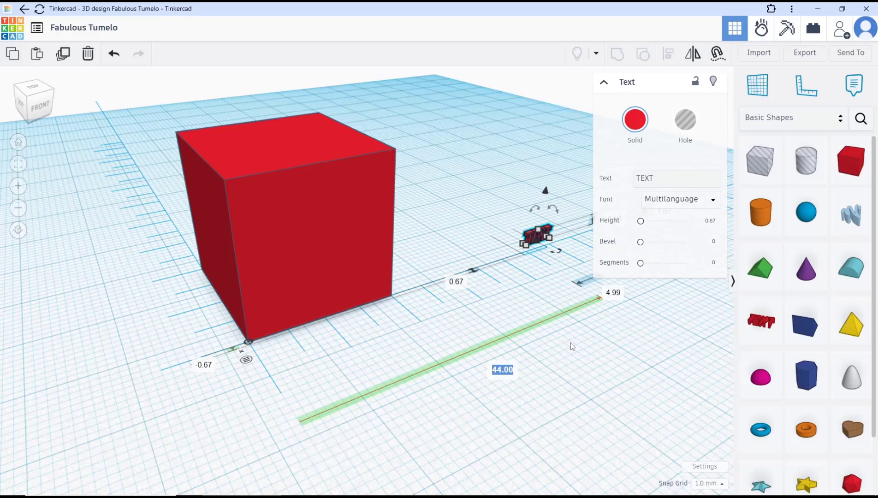
{"action": "left_click_drag", "start_coordinate": [538, 235], "coordinate": [347, 297]}
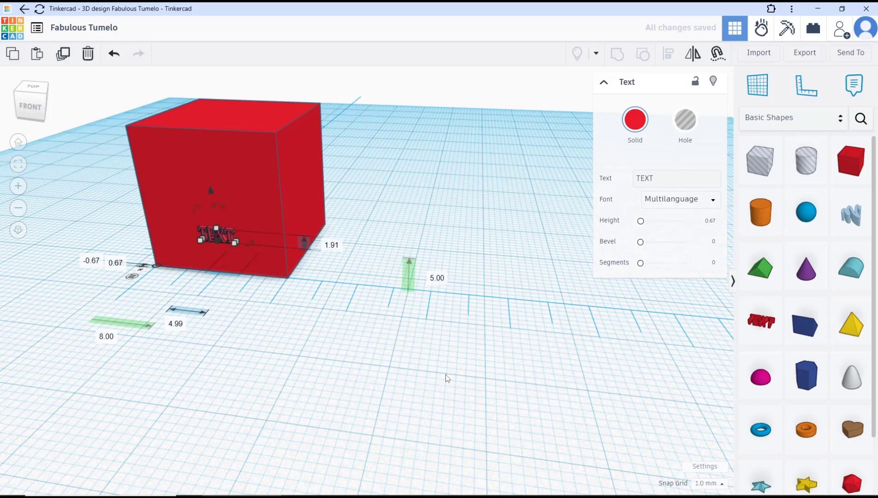
{"action": "left_click", "coordinate": [437, 278]}
{"action": "type", "text": "20"}
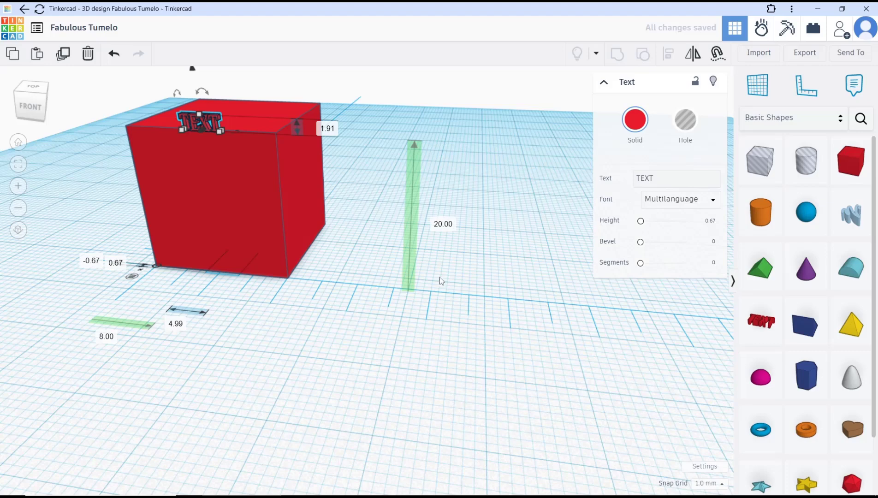
{"action": "left_click", "coordinate": [444, 225]}
{"action": "type", "text": "15"}
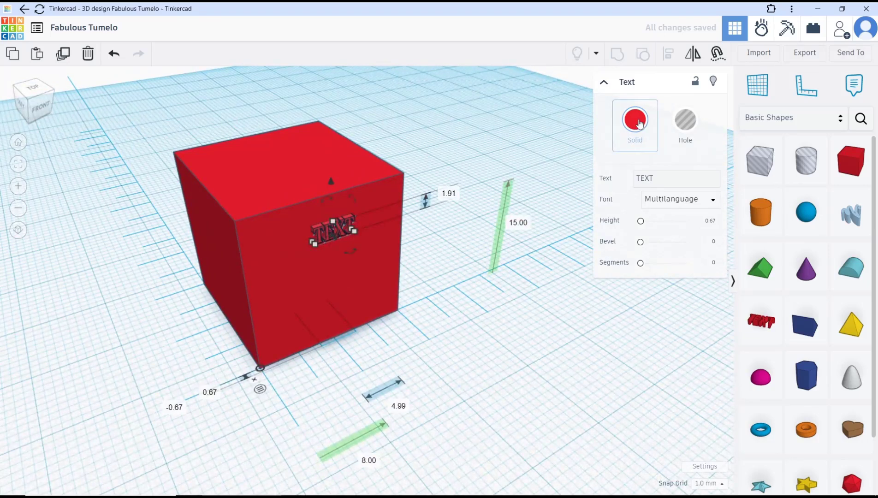
- Recolour the TEXT shape from red to yellow and deselect it
{"action": "left_click", "coordinate": [634, 119]}
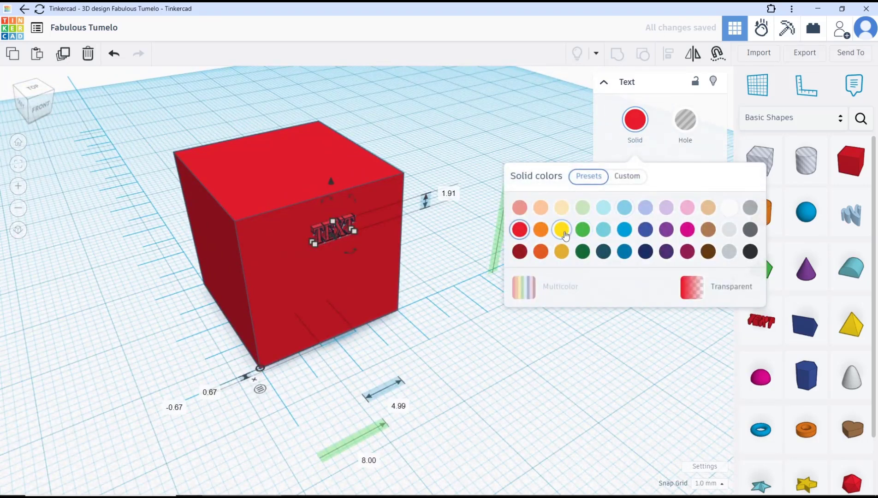
{"action": "left_click", "coordinate": [562, 229]}
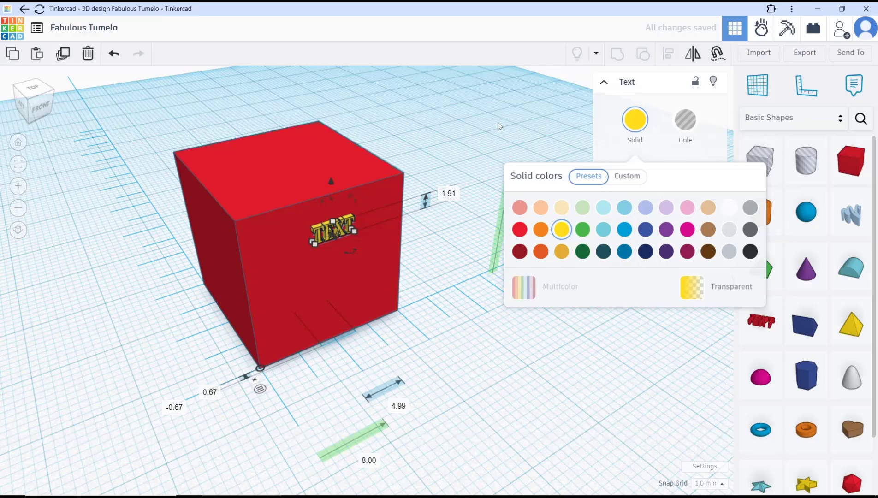
{"action": "left_click", "coordinate": [552, 256]}
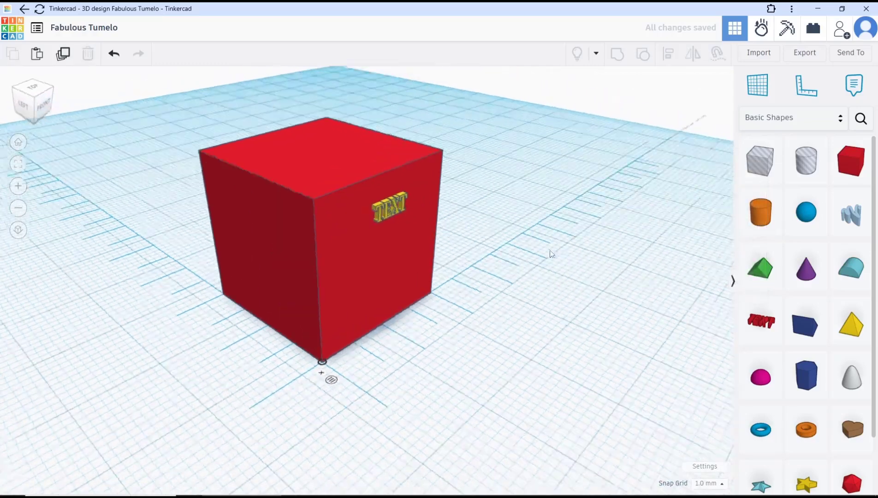